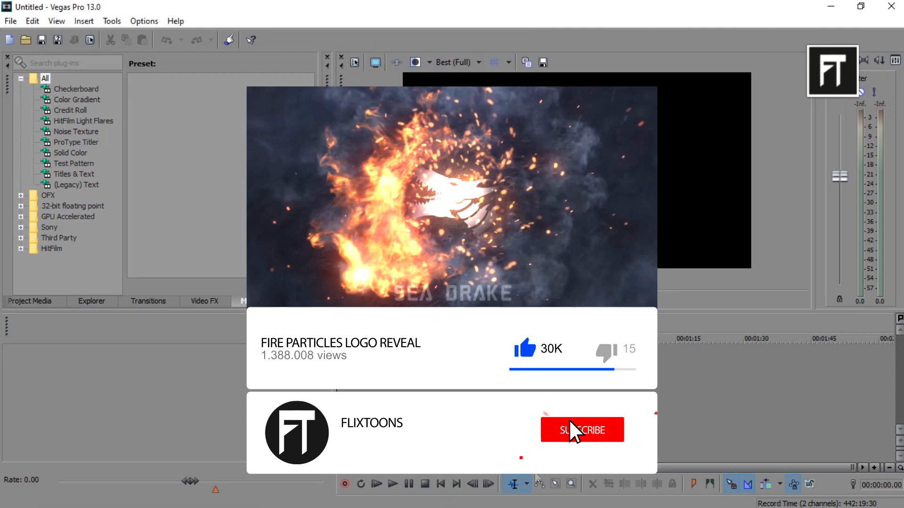
Step: Open the FT-Particles Logo Reveal.rar archive from its download folder
click(582, 429)
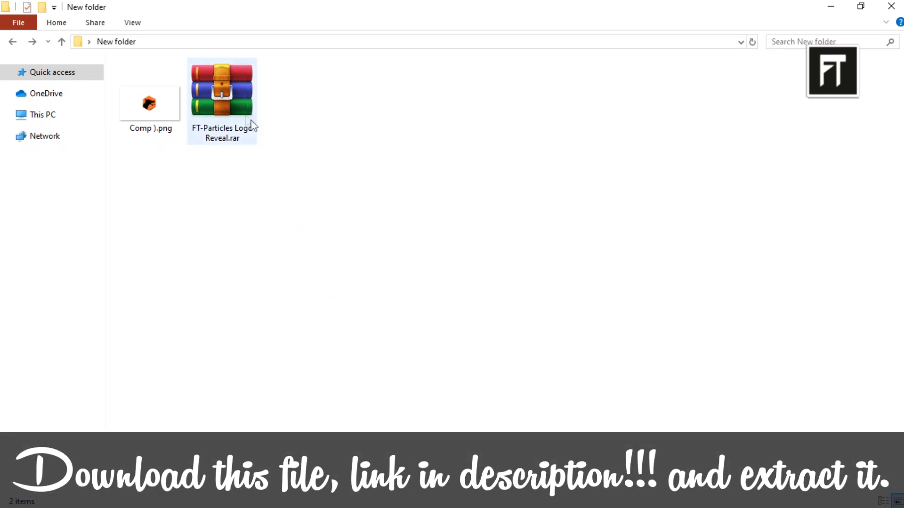
double_click(222, 93)
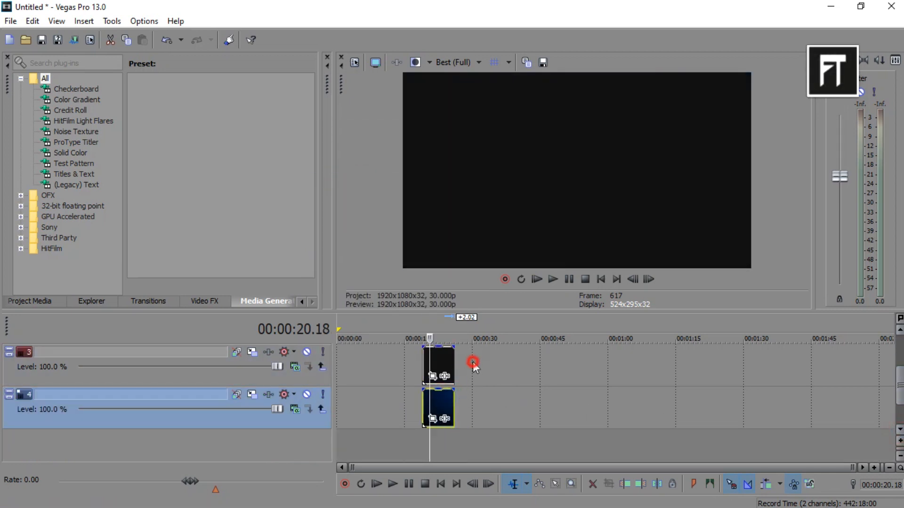
Step: Select the extracted FT-Particles Logo Reveal folder in File Explorer
right_click(472, 364)
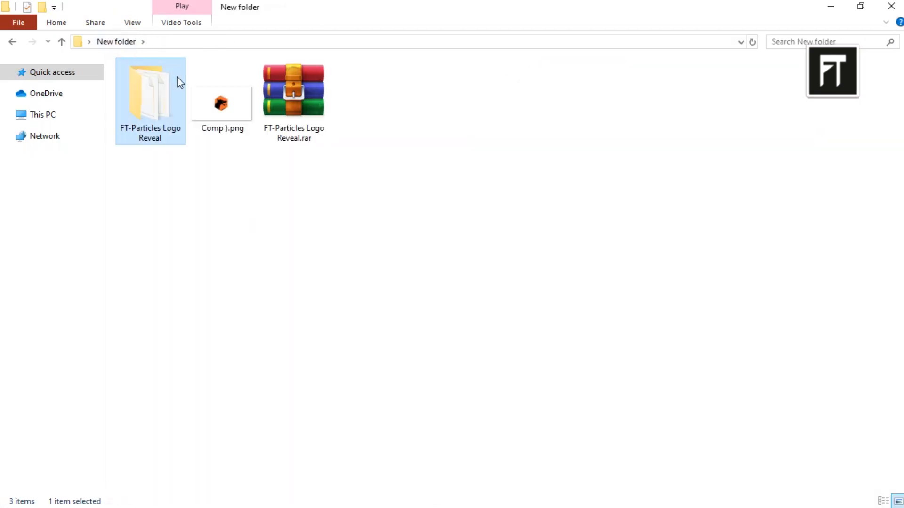
click(222, 103)
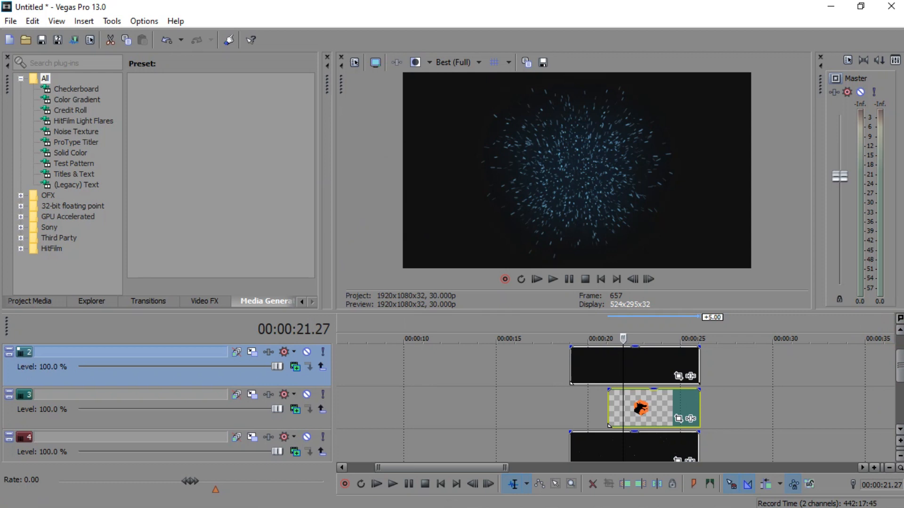
Step: Select the orange dragon logo event stacked between the two particle clips
click(298, 366)
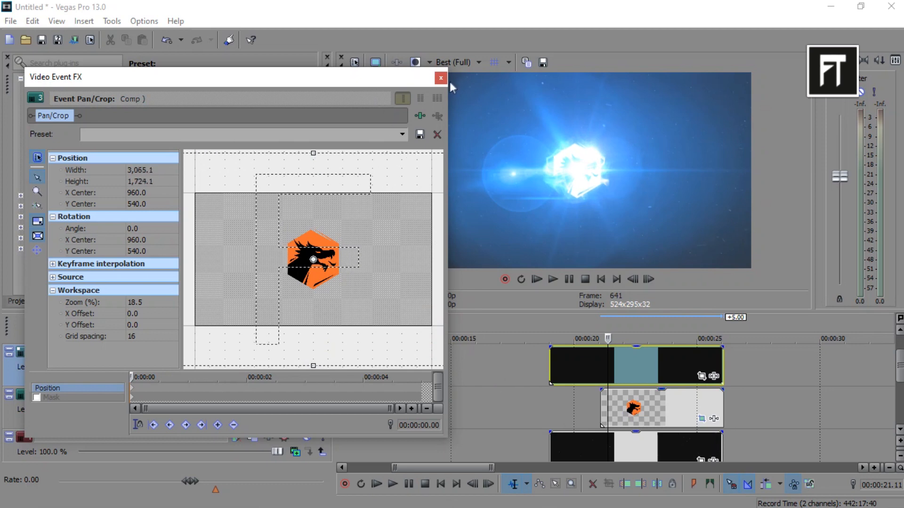
Step: Confirm the enlarged ~3065-wide logo framing and leave Event Pan/Crop
click(439, 79)
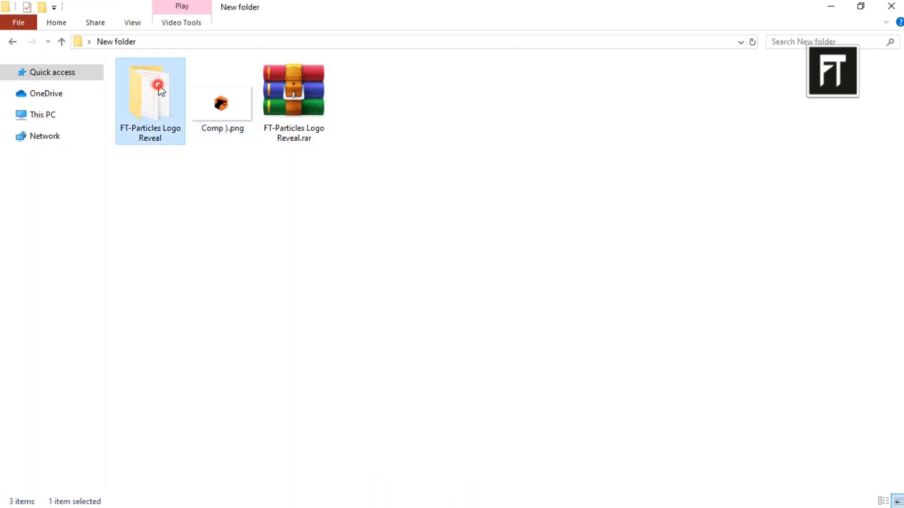
Step: Bring in the reveal clips from the extracted folder and delete the unneeded audio track
double_click(150, 93)
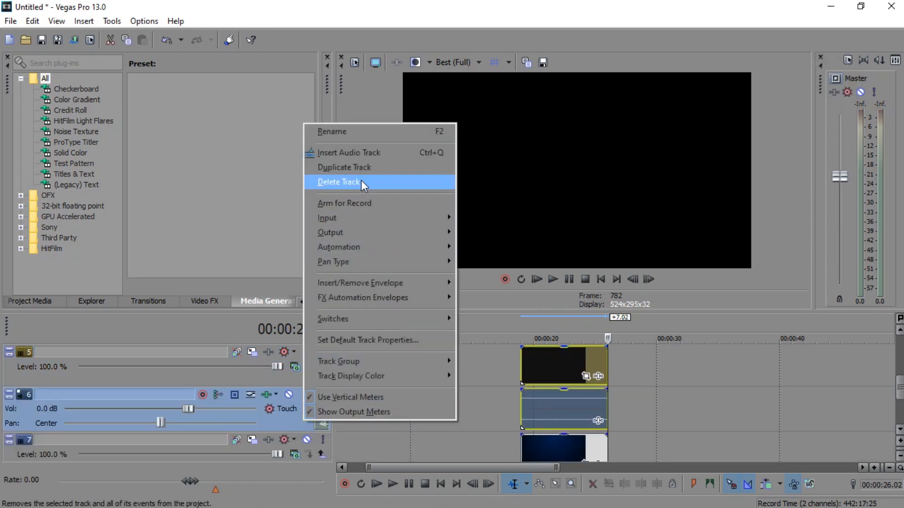
click(338, 182)
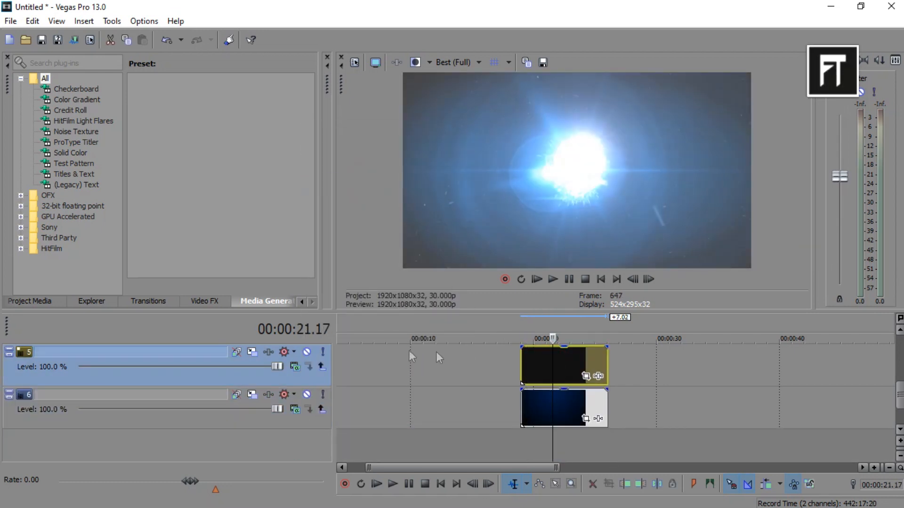
click(295, 366)
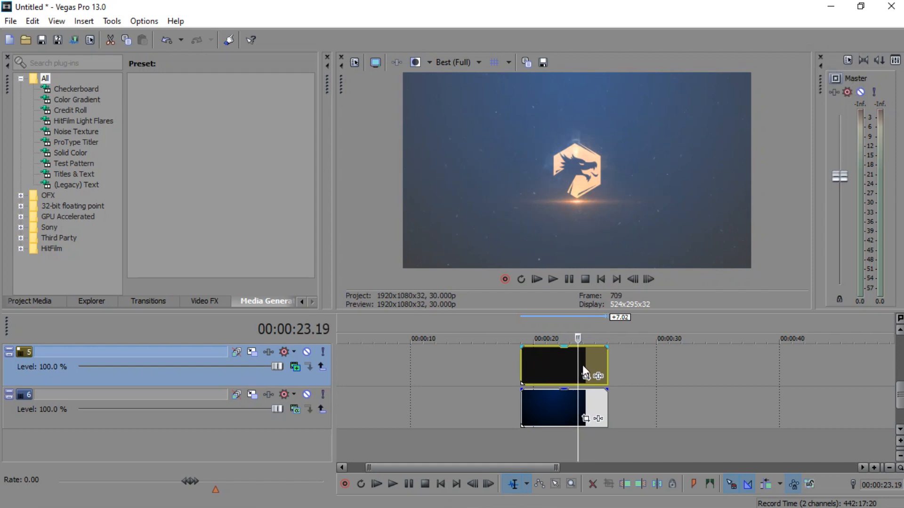
Step: Add a video track with a Legacy Text event reading SAMPLE at Placement Y 0.607
click(648, 279)
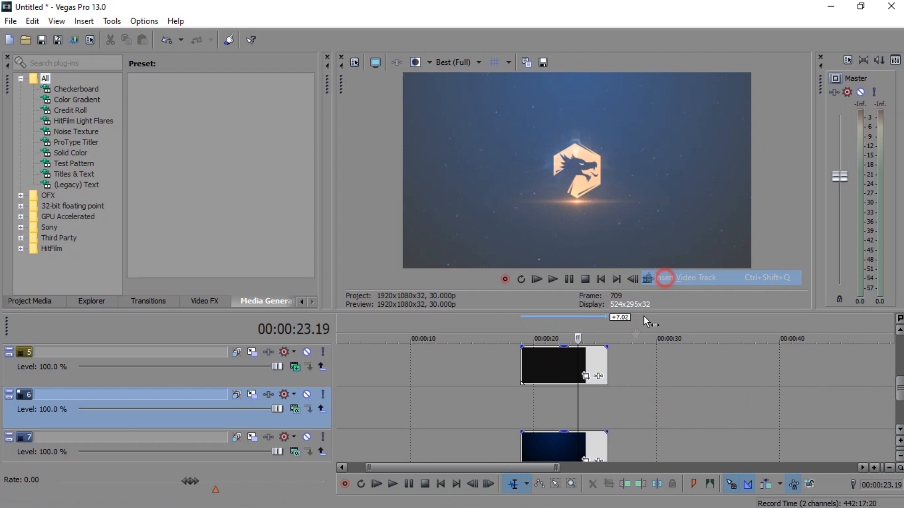
click(75, 184)
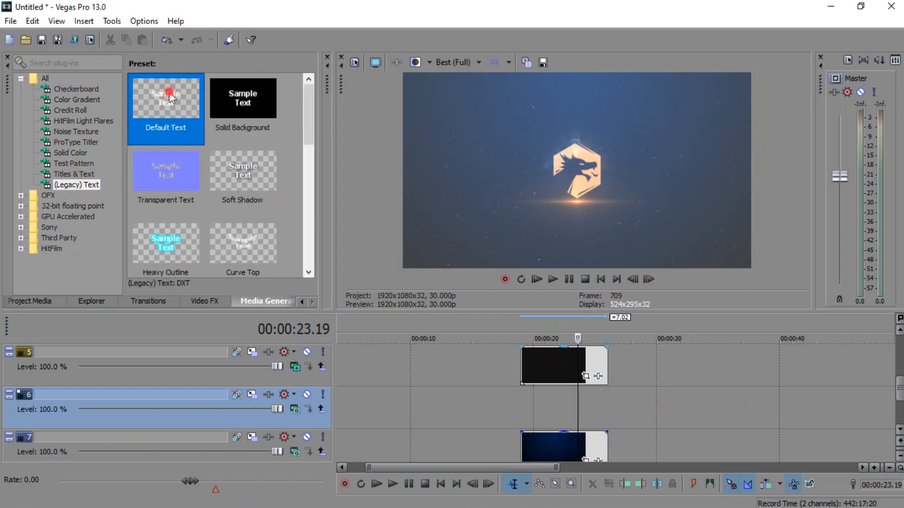
double_click(166, 97)
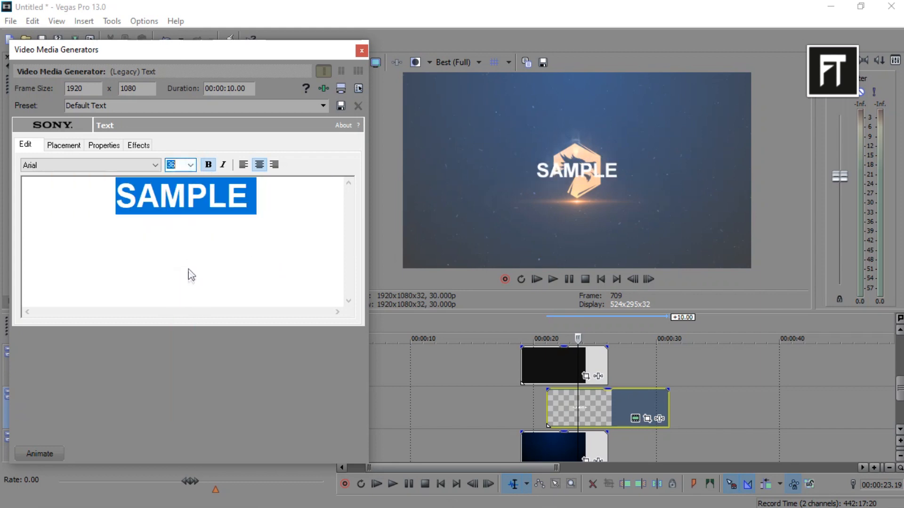
click(63, 145)
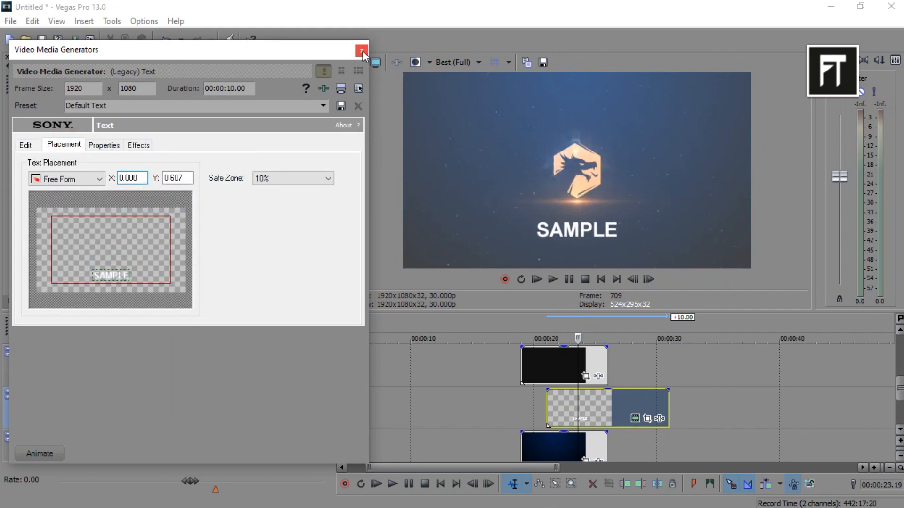
click(362, 50)
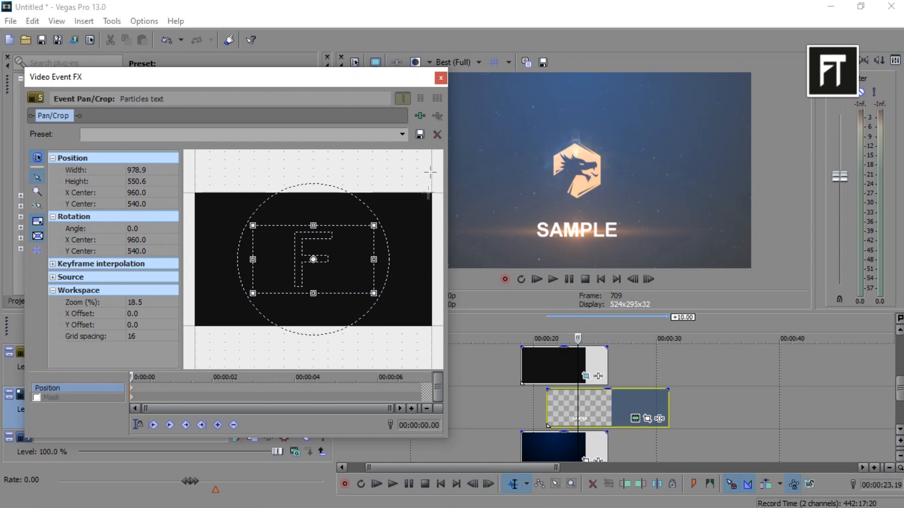
Step: Confirm the SAMPLE text framing at about 979x551 and leave Event Pan/Crop
click(440, 77)
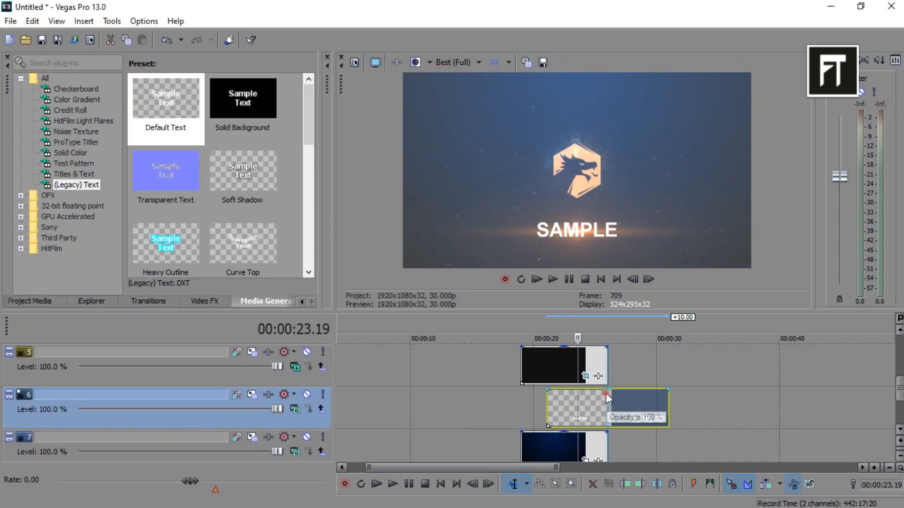